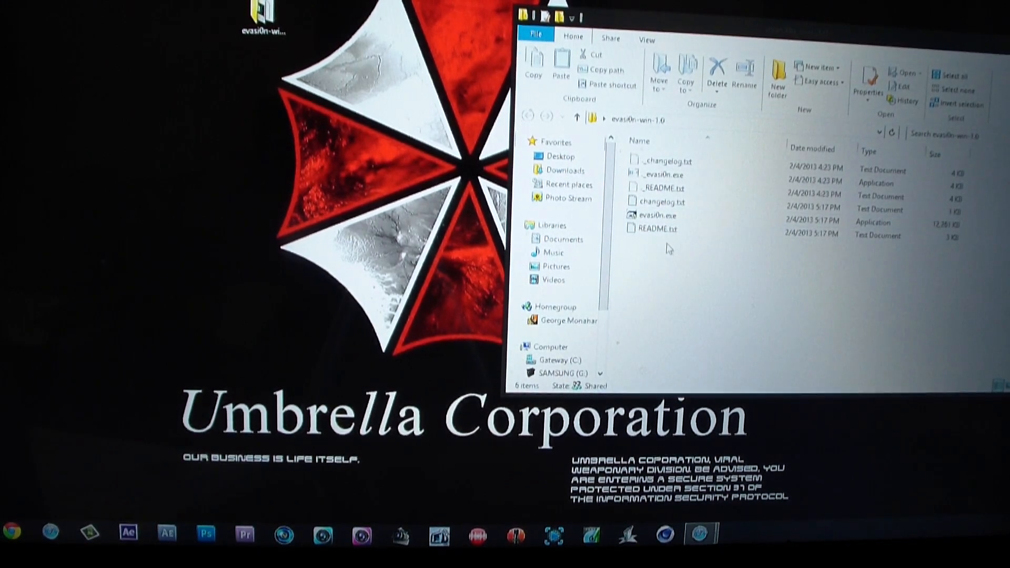
# - Bring up the context menu for _evasi0n.exe in the evasi0n-win-1.0 folder
pyautogui.click(656, 214)
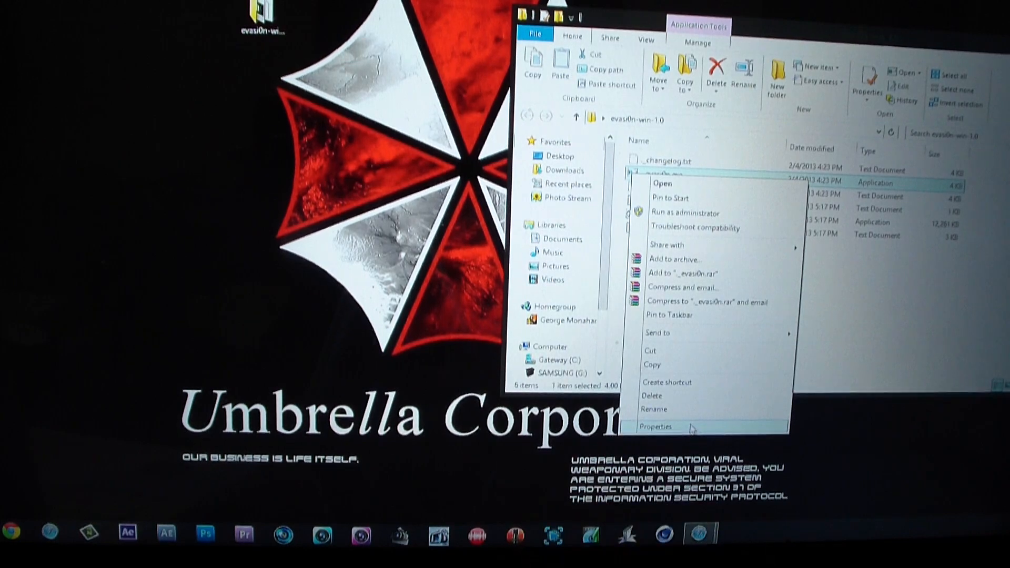
# - In _evasi0n.exe Properties, go to Compatibility settings and apply them
pyautogui.click(654, 427)
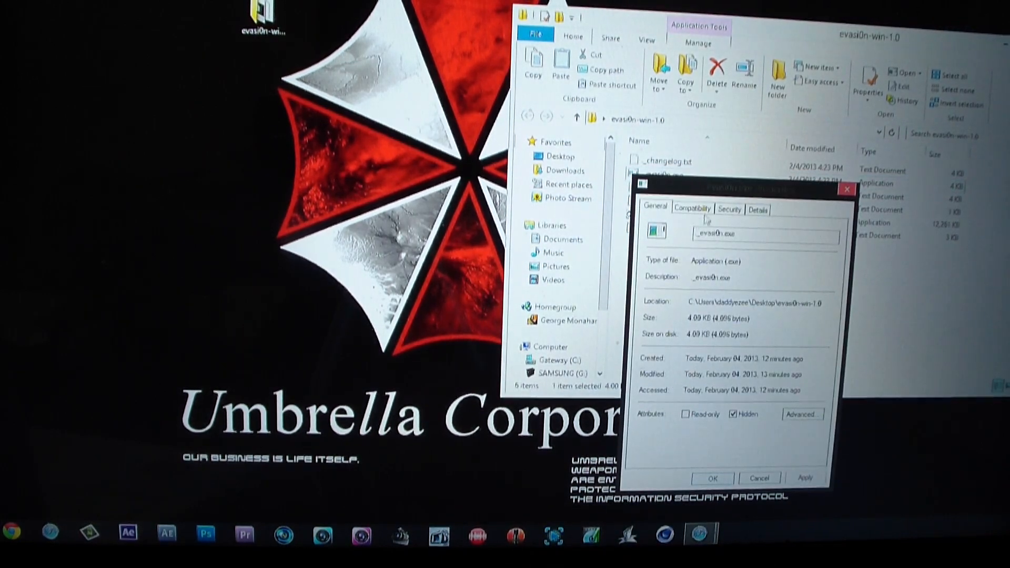
pyautogui.click(692, 209)
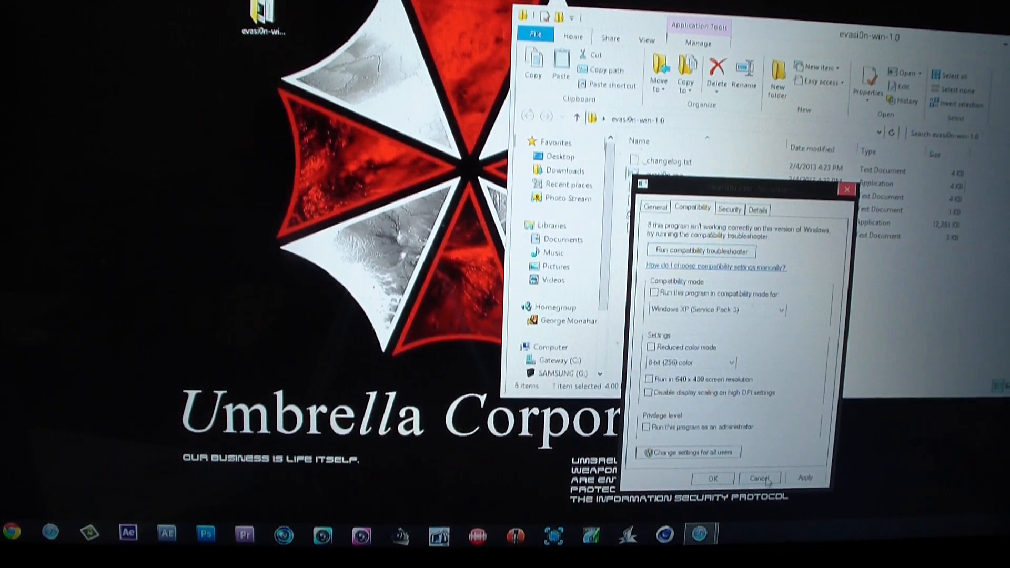
pyautogui.click(759, 478)
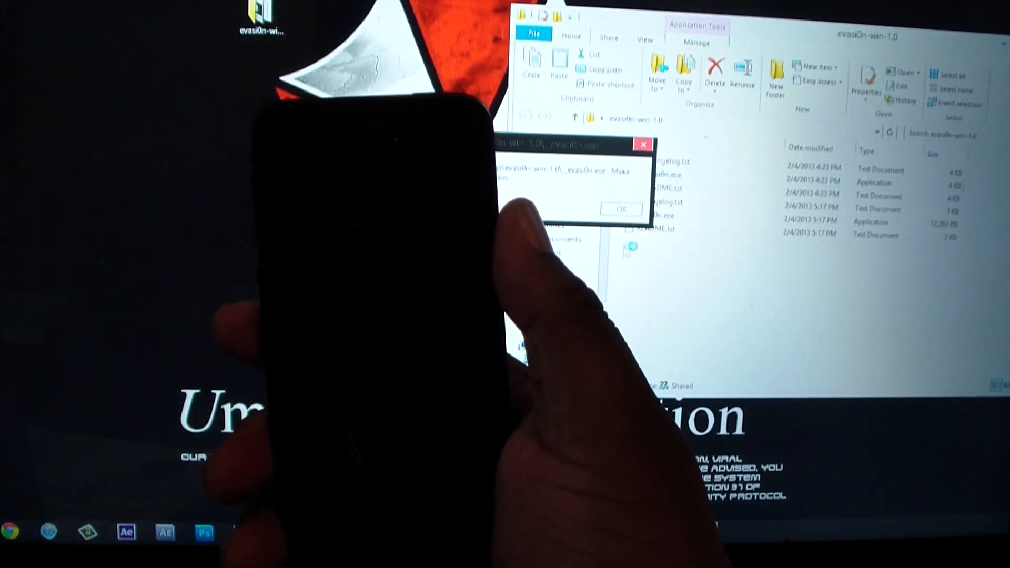
# - Dismiss the _evasi0n.exe message and choose the main evasi0n.exe in the folder listing
pyautogui.click(621, 209)
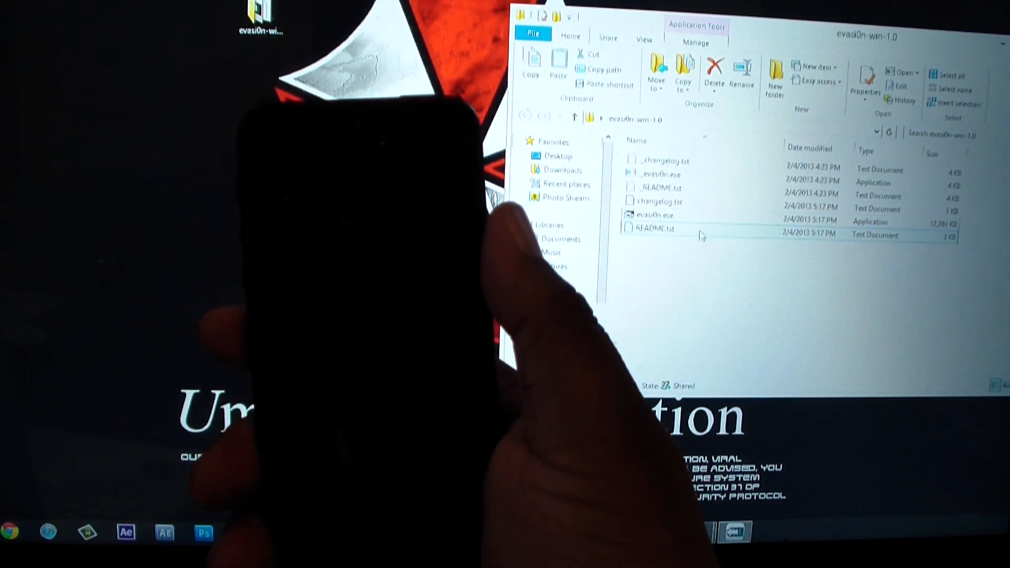
pyautogui.click(653, 214)
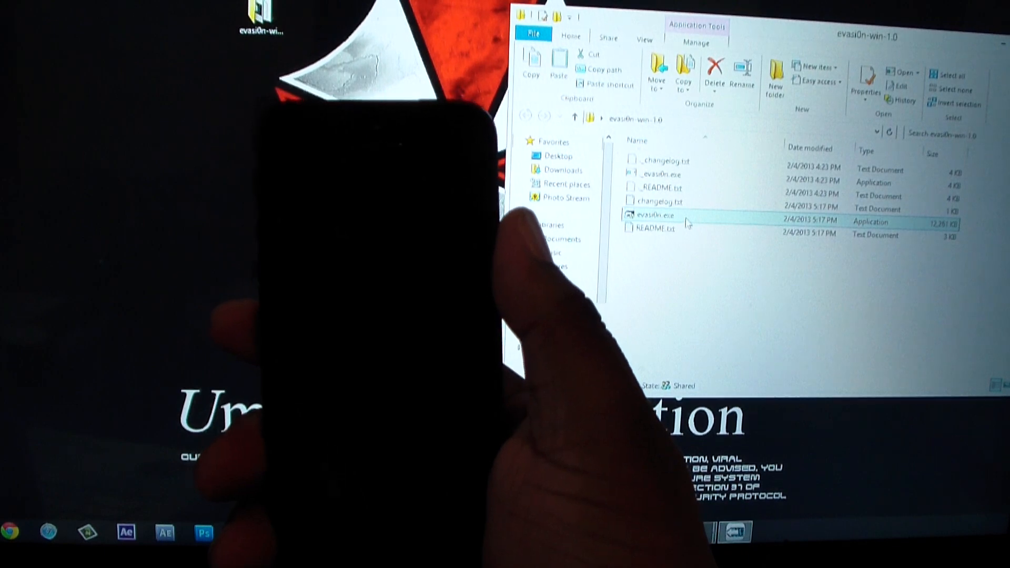